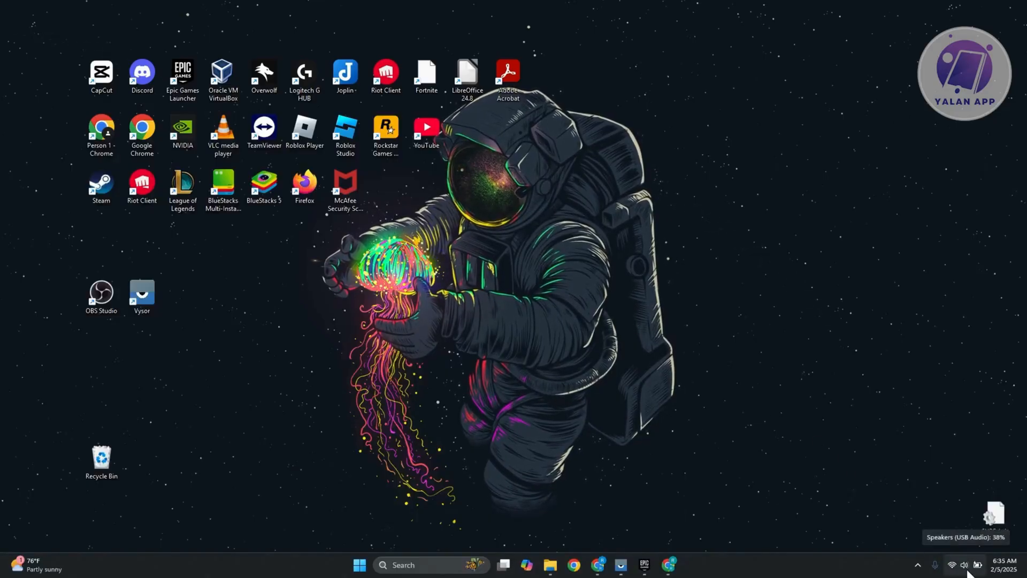
Reach the Sound settings page from the taskbar speaker icon's menu
left_click(964, 565)
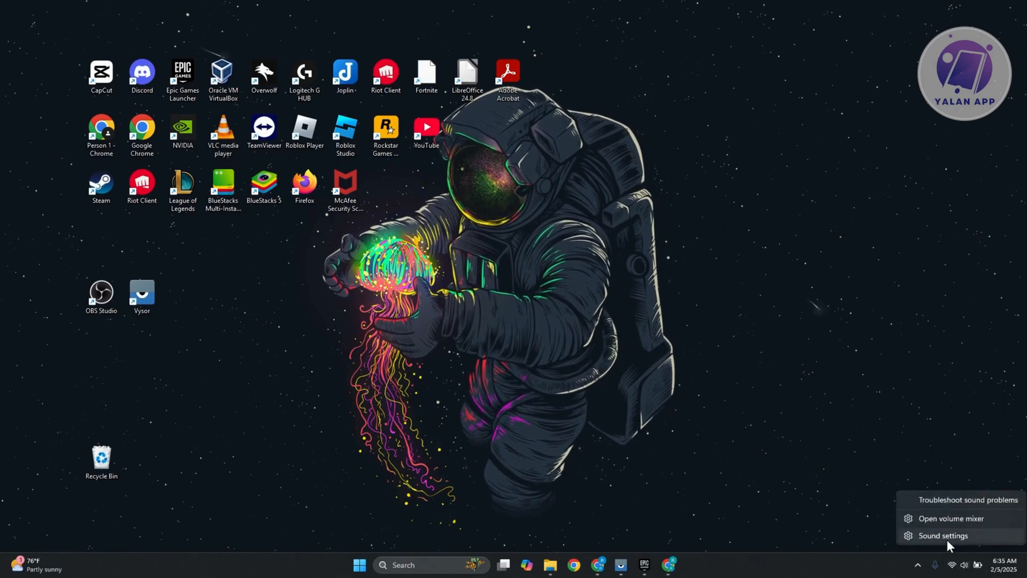
left_click(941, 540)
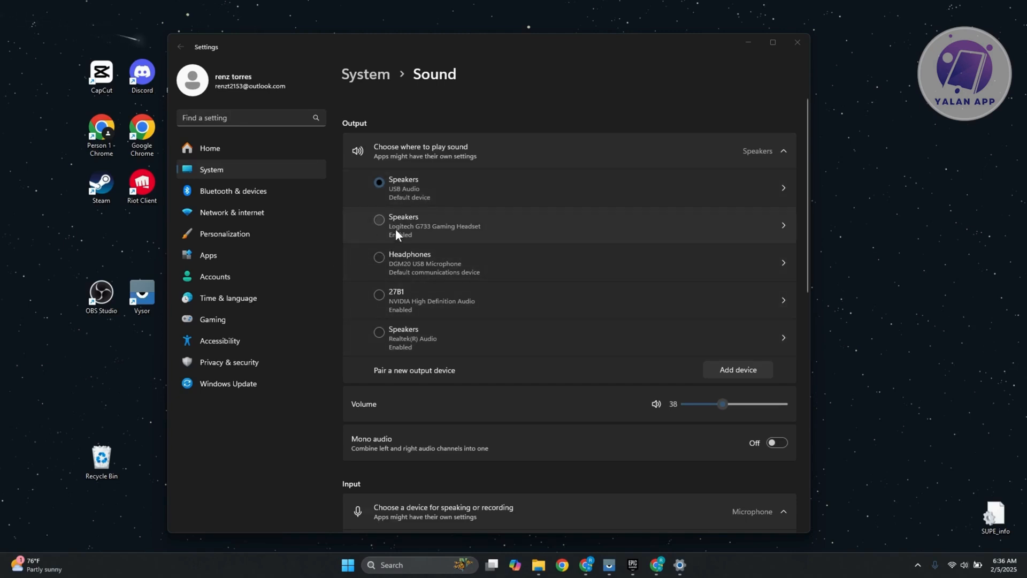
mouse_move(589, 309)
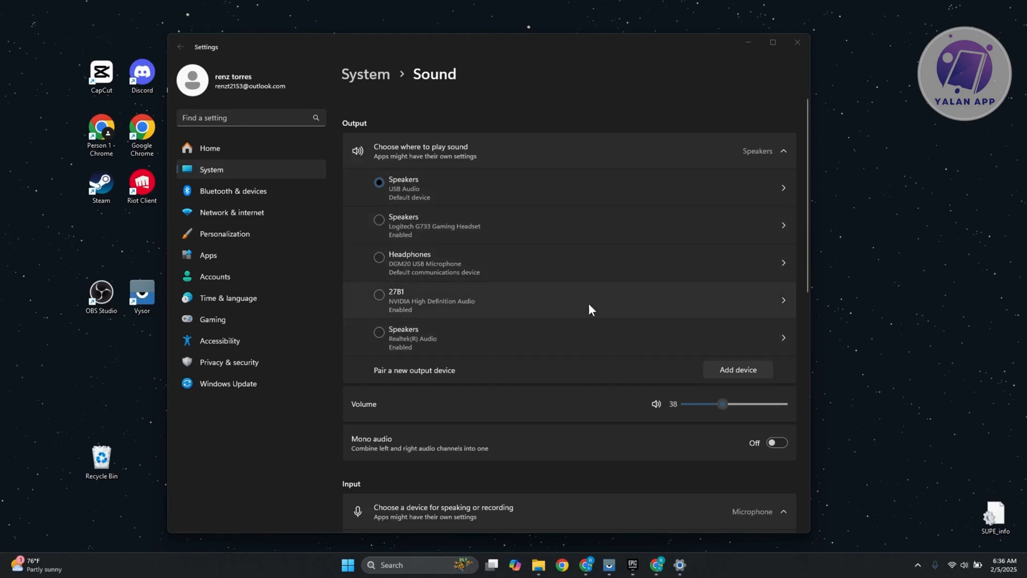
scroll("down", 3)
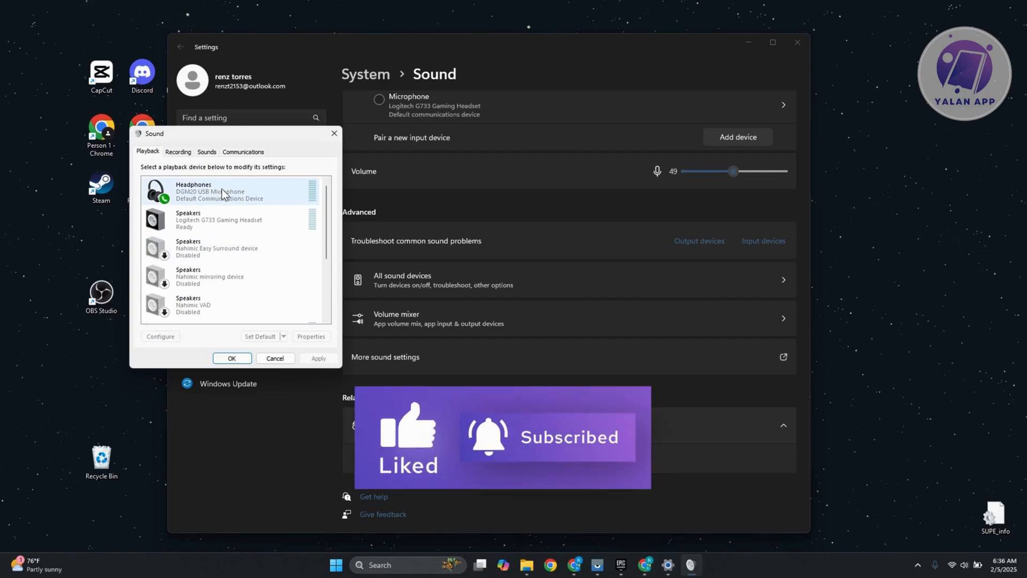
Set the DGM20 USB Microphone headphones as the default playback device
right_click(223, 192)
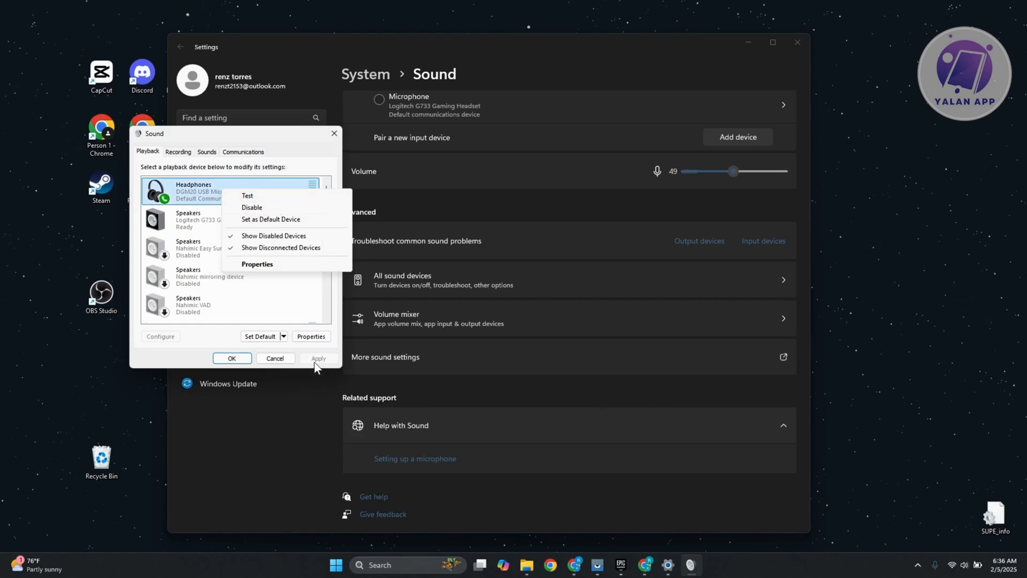
left_click(275, 357)
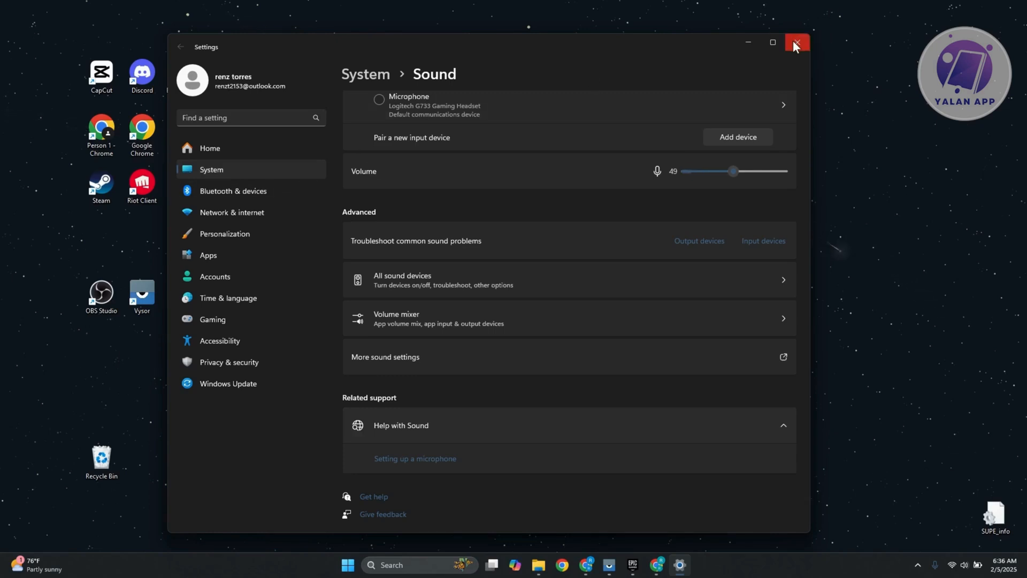
mouse_move(798, 42)
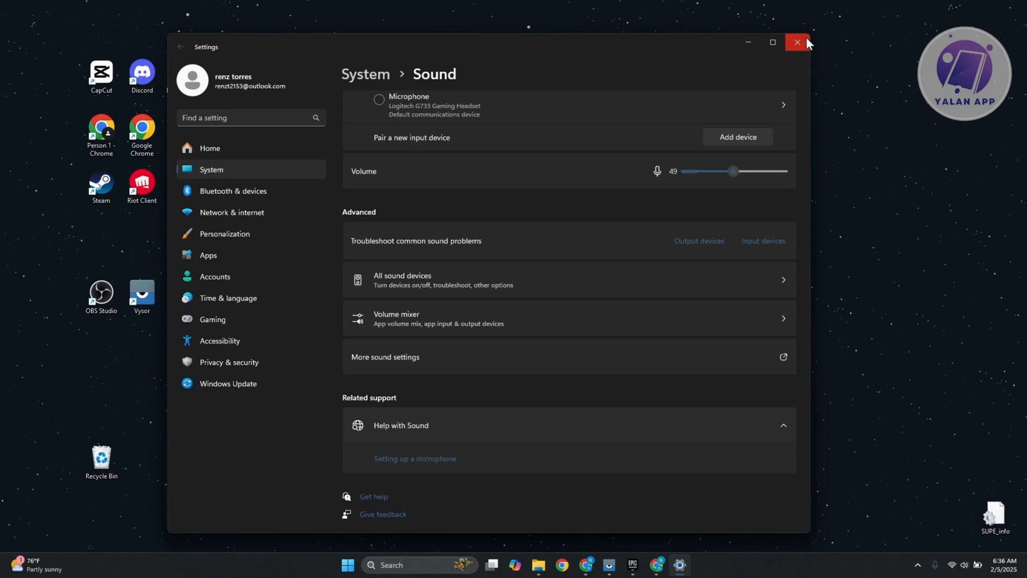
mouse_move(759, 33)
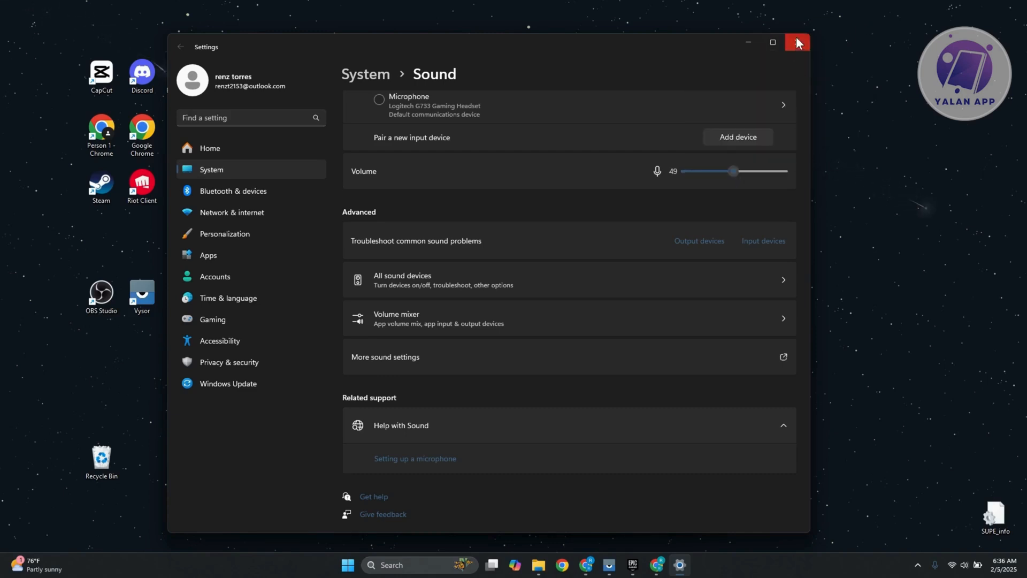
Close the Settings window
left_click(796, 41)
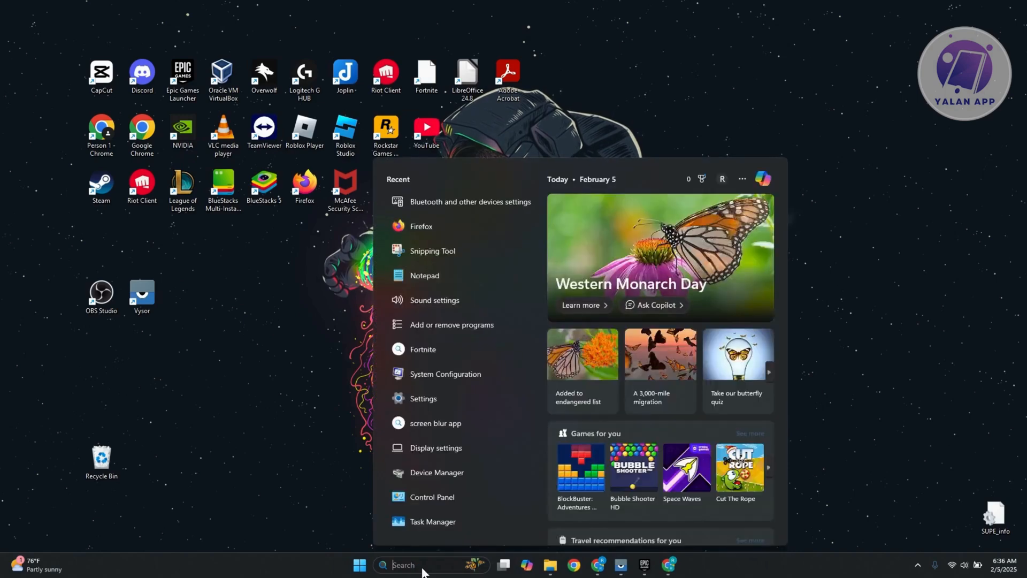
Search for 'DEVICE MANAGER' in Start search to launch it
type("DEVICE MANAGER")
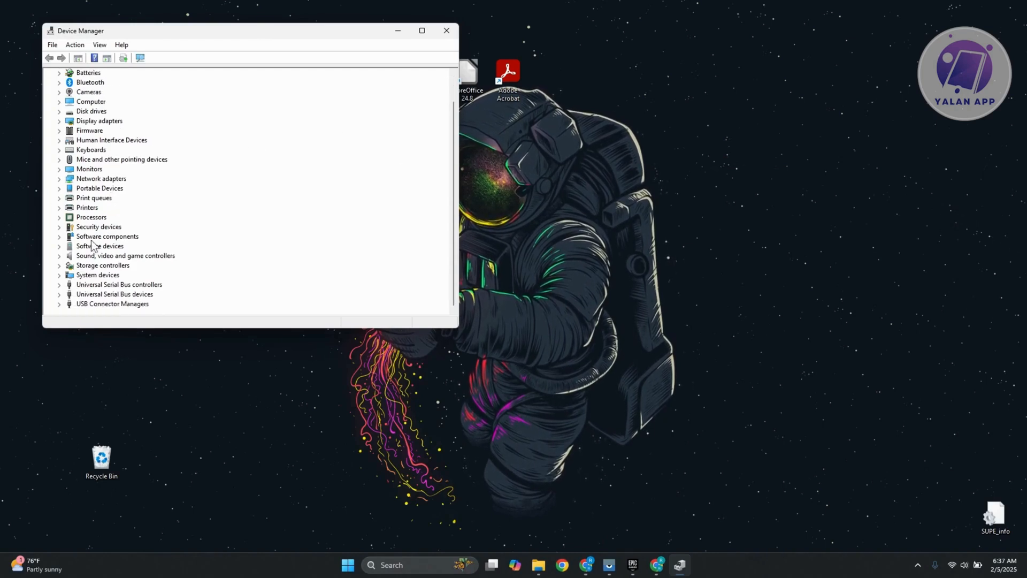
Expand the Sound, video and game controllers category
left_click(60, 207)
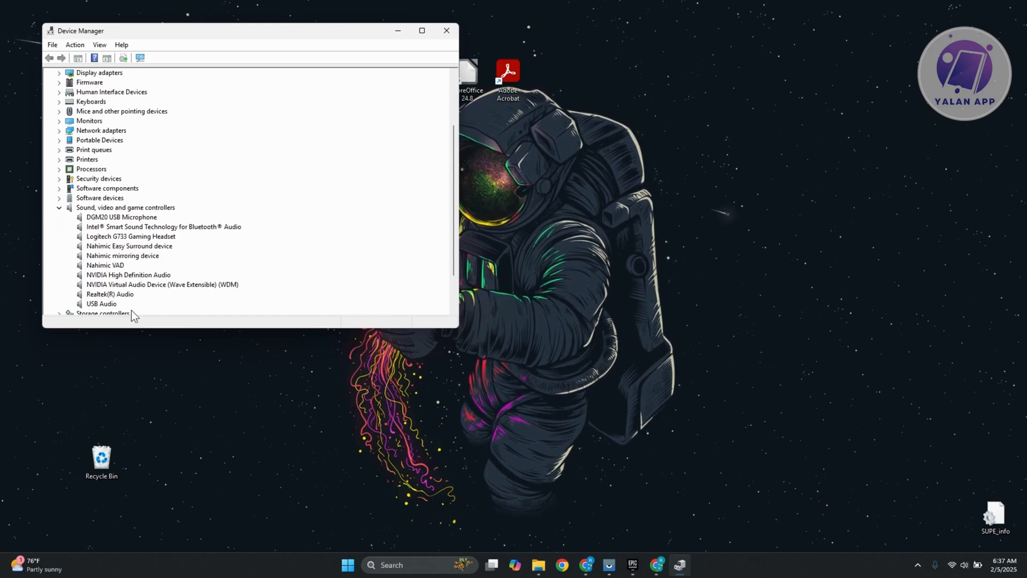
mouse_move(194, 200)
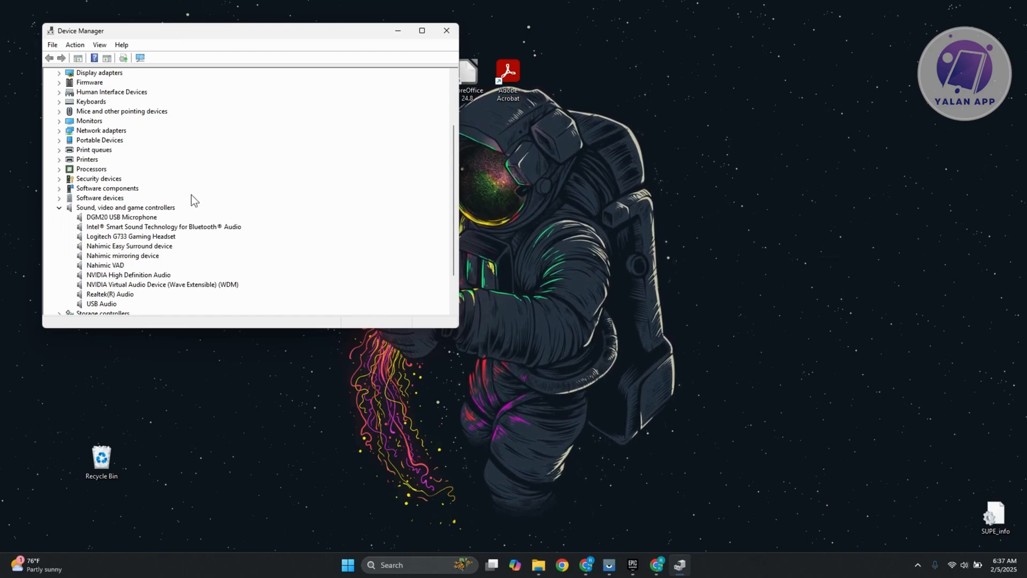
Review the DGM20 USB Microphone's context actions including Uninstall device, then close Device Manager
right_click(122, 217)
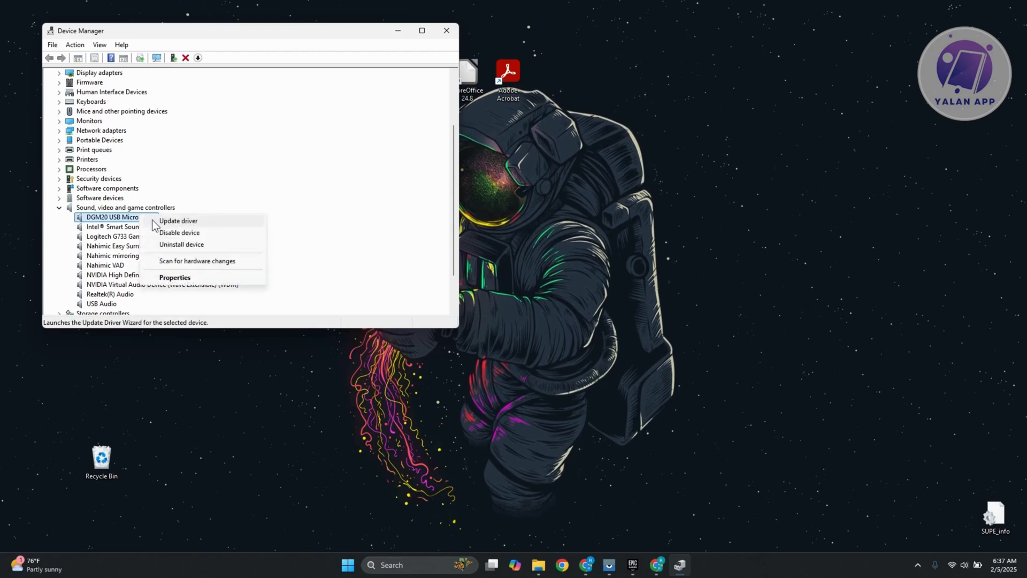
mouse_move(182, 244)
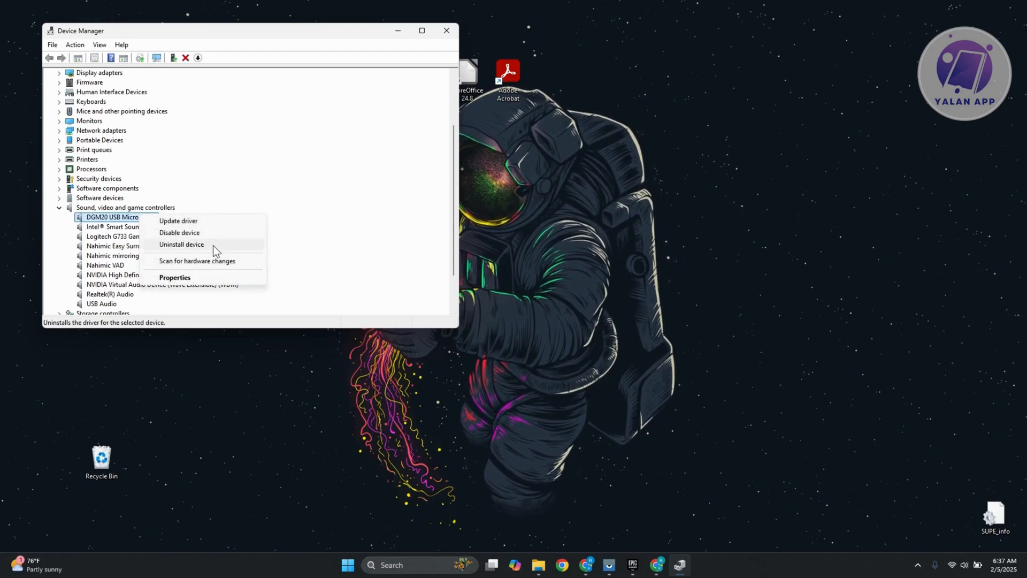
mouse_move(205, 265)
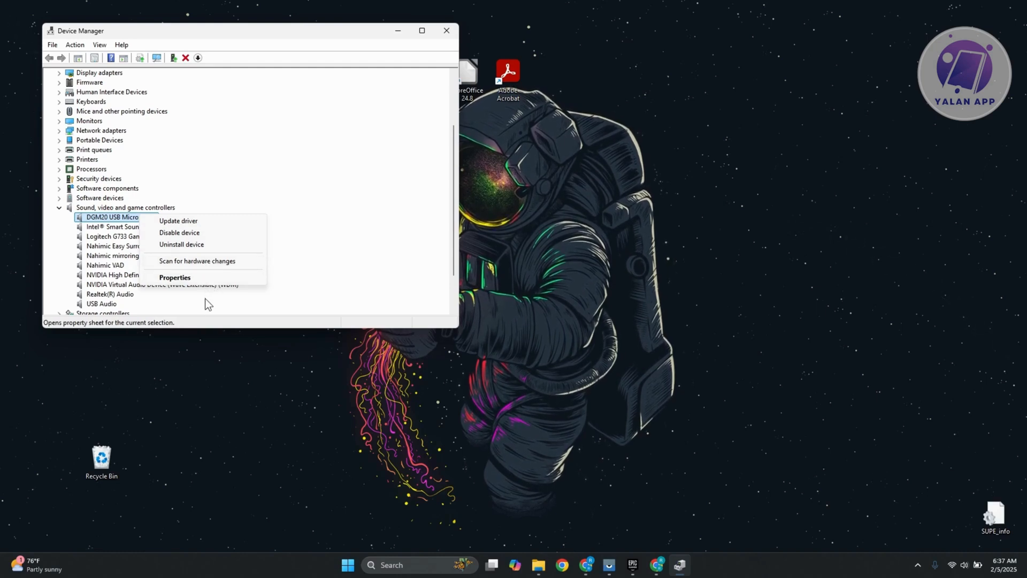
mouse_move(258, 351)
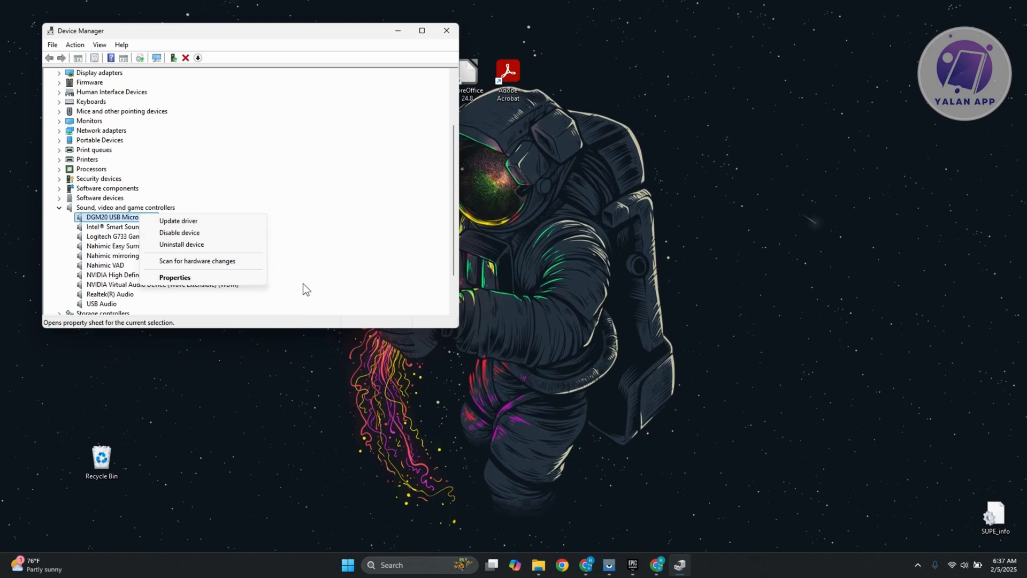
mouse_move(358, 238)
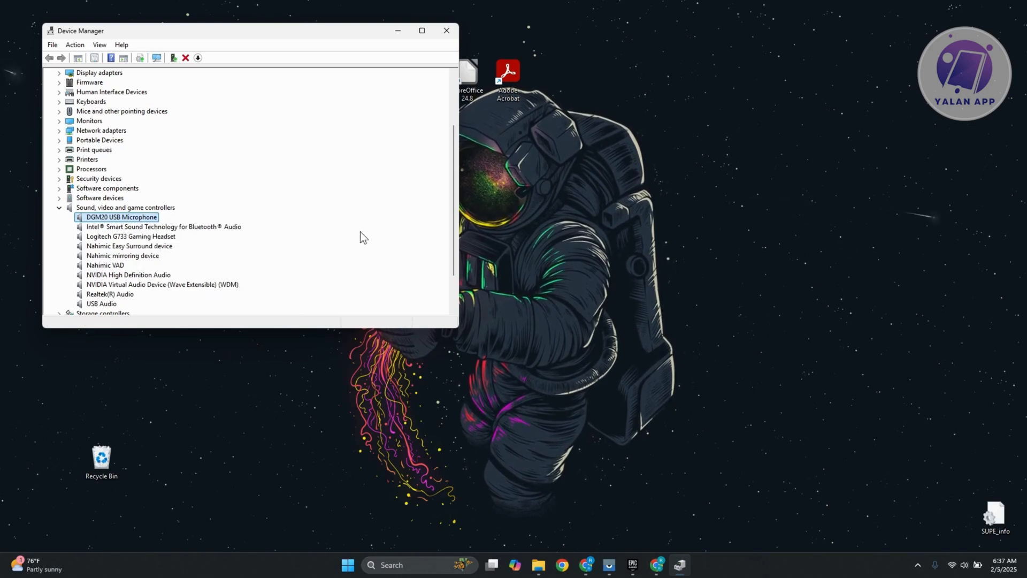
mouse_move(360, 244)
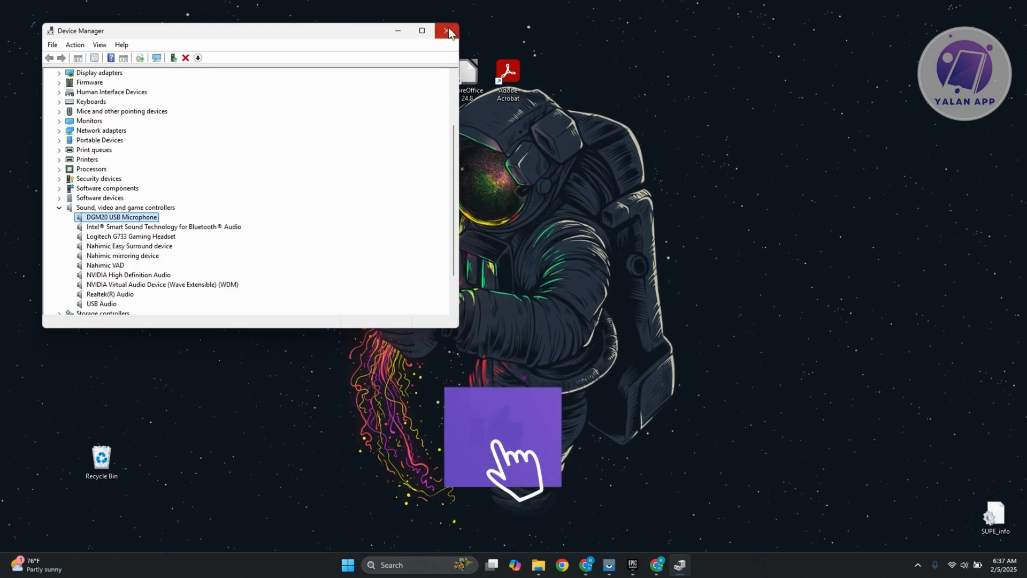
left_click(448, 31)
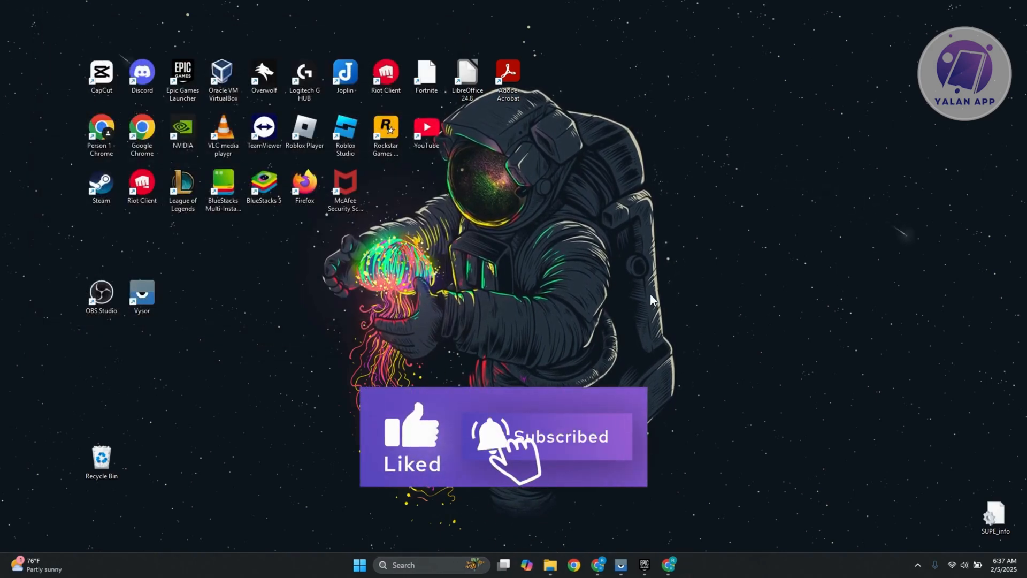